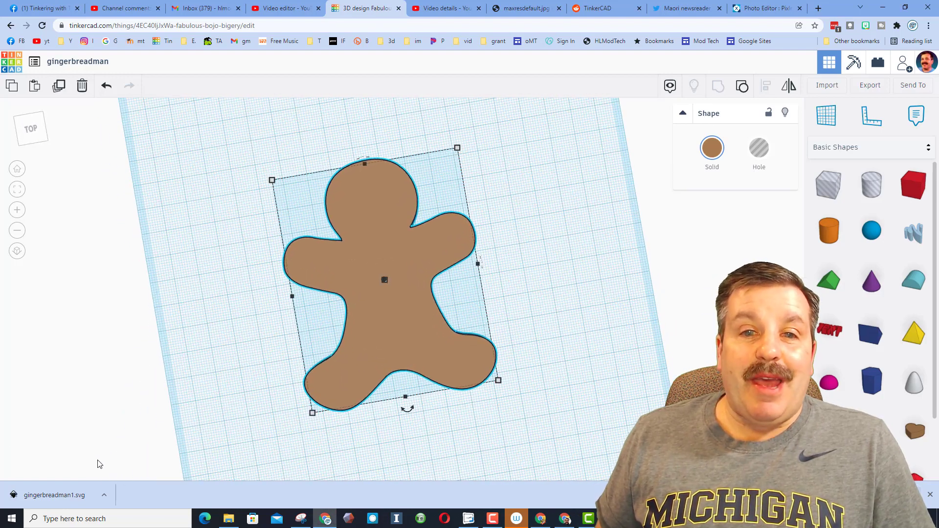
{"action": "mouse_move", "coordinate": [175, 448]}
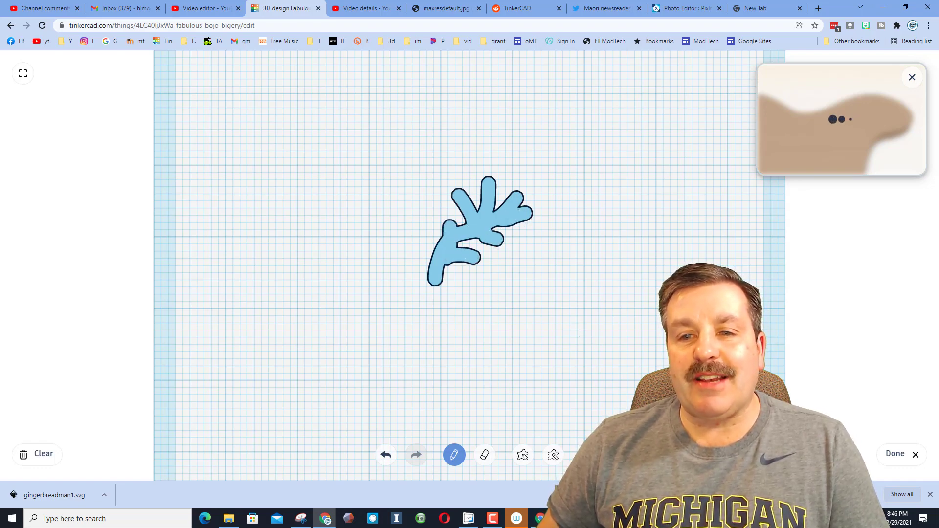
Finish the Scribble antler sketch so the white branching shape lands on the head.
{"action": "left_click", "coordinate": [894, 452]}
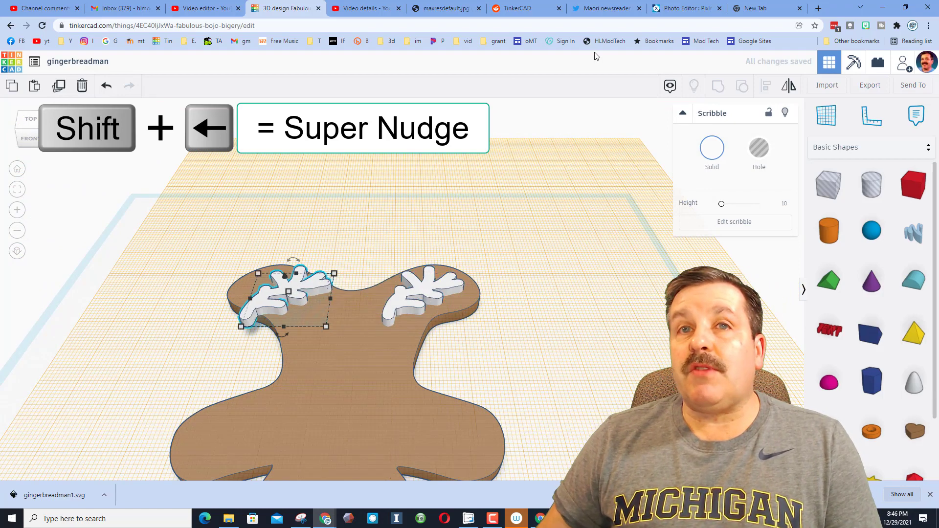
{"action": "mouse_move", "coordinate": [789, 86]}
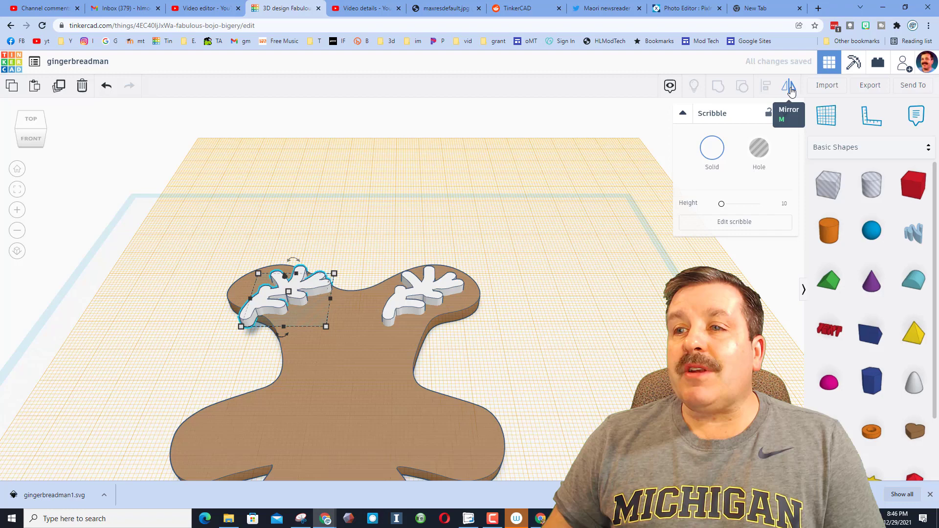
Mirror the duplicated antler so the pair points outward on either side of the head.
{"action": "left_click", "coordinate": [788, 86]}
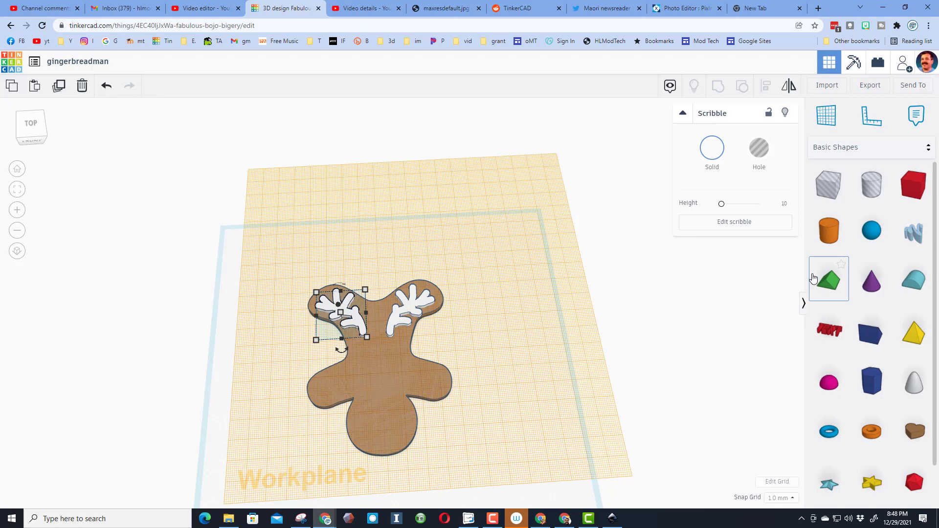
Resize the curved ear shape, colour it white, place it on the arm and duplicate it.
{"action": "left_click", "coordinate": [733, 222]}
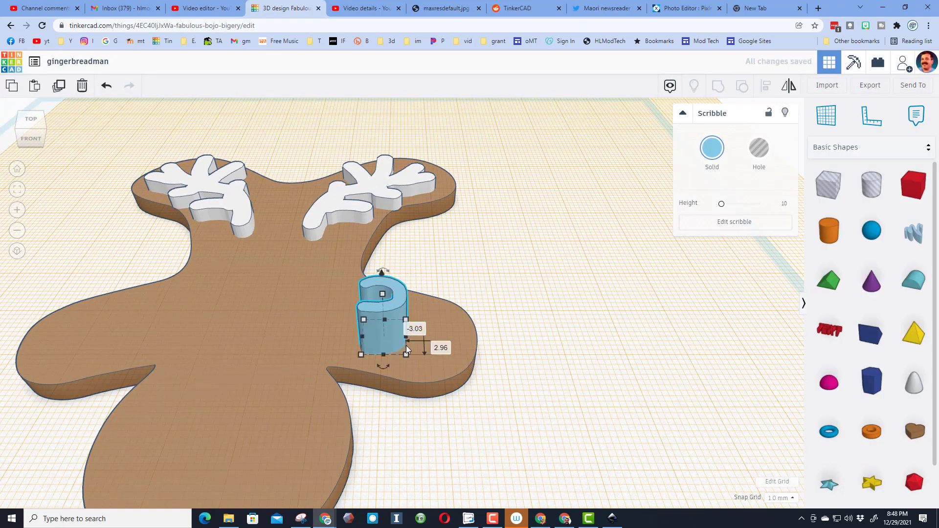
{"action": "left_click_drag", "start_coordinate": [407, 353], "coordinate": [403, 364]}
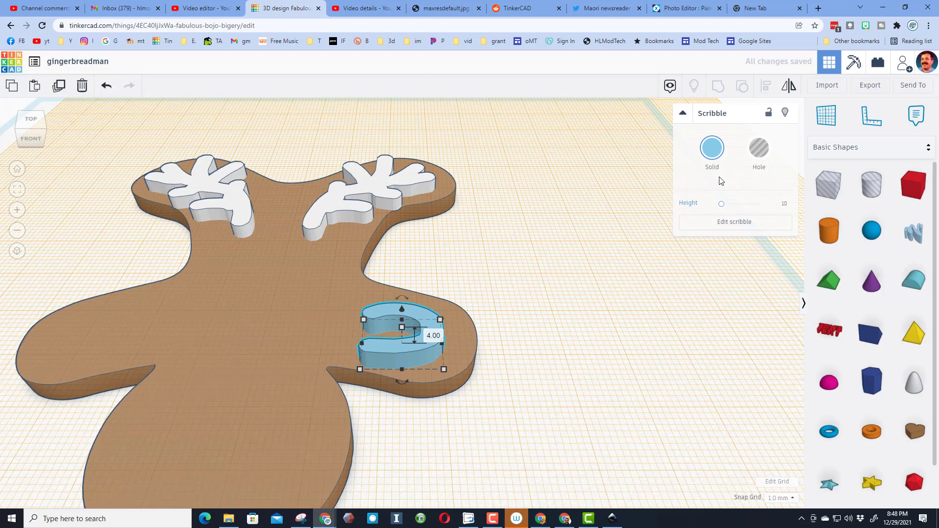
{"action": "left_click", "coordinate": [711, 147]}
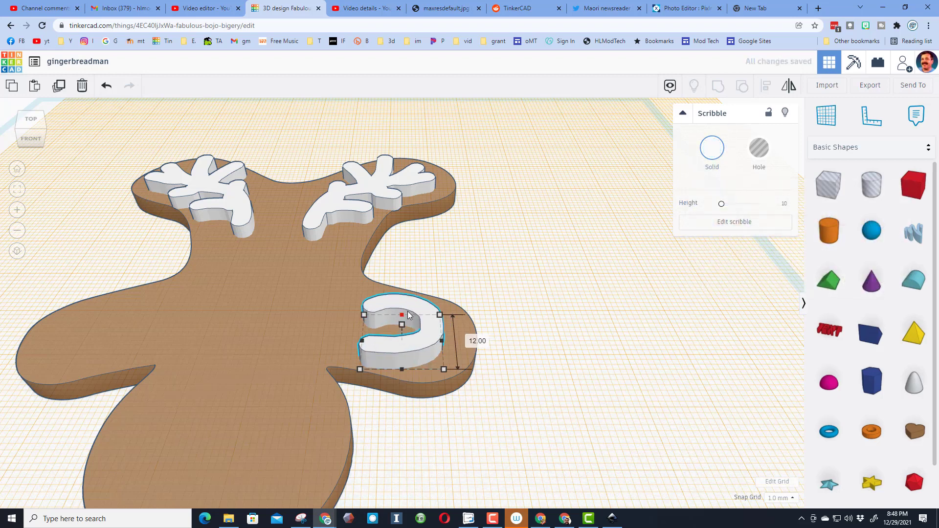
{"action": "left_click_drag", "start_coordinate": [401, 313], "coordinate": [413, 299]}
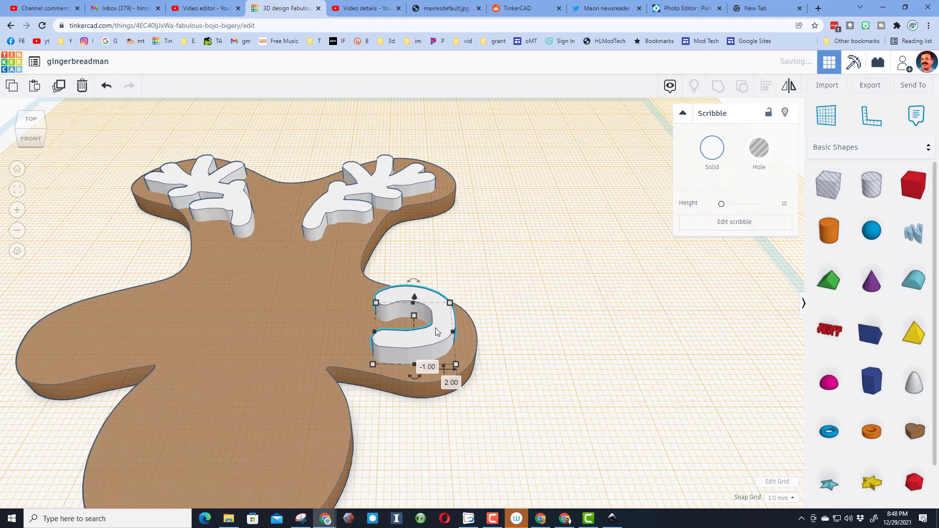
{"action": "key", "text": "ctrl+d"}
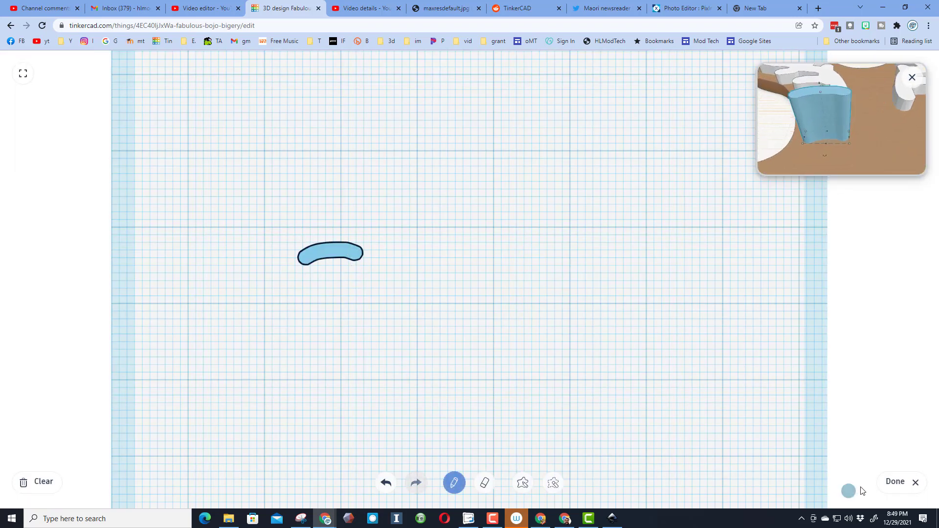
Finish the eyebrow scribble, colour it brown, lower it to about 3 mm and shrink it.
{"action": "left_click", "coordinate": [895, 481]}
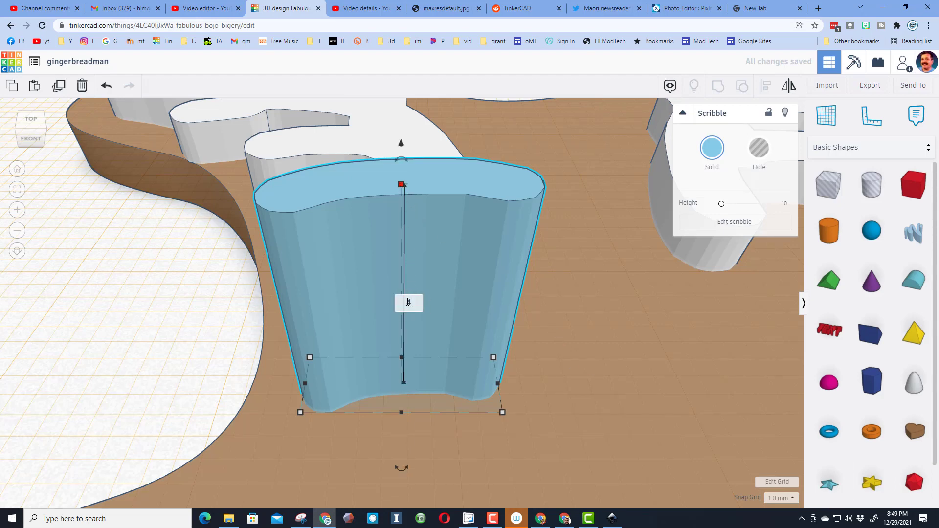
{"action": "left_click", "coordinate": [711, 151]}
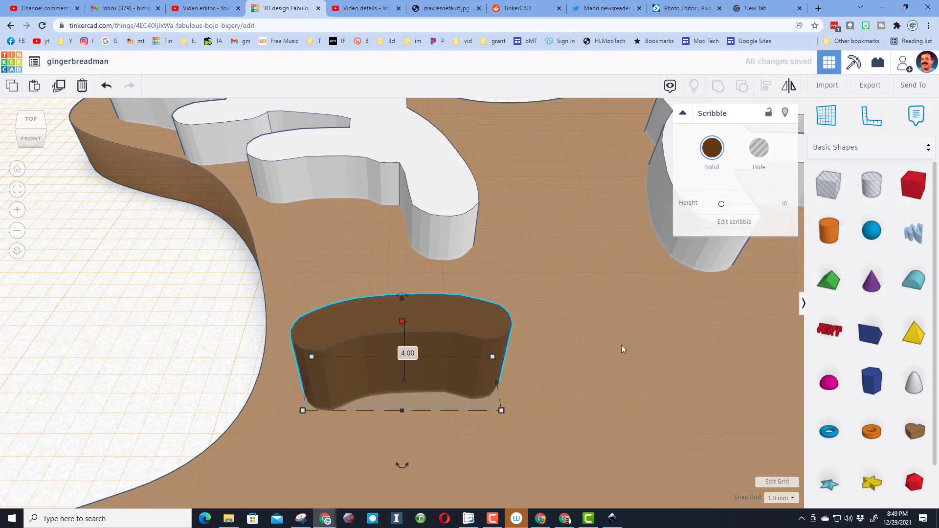
{"action": "left_click_drag", "start_coordinate": [402, 321], "coordinate": [402, 325]}
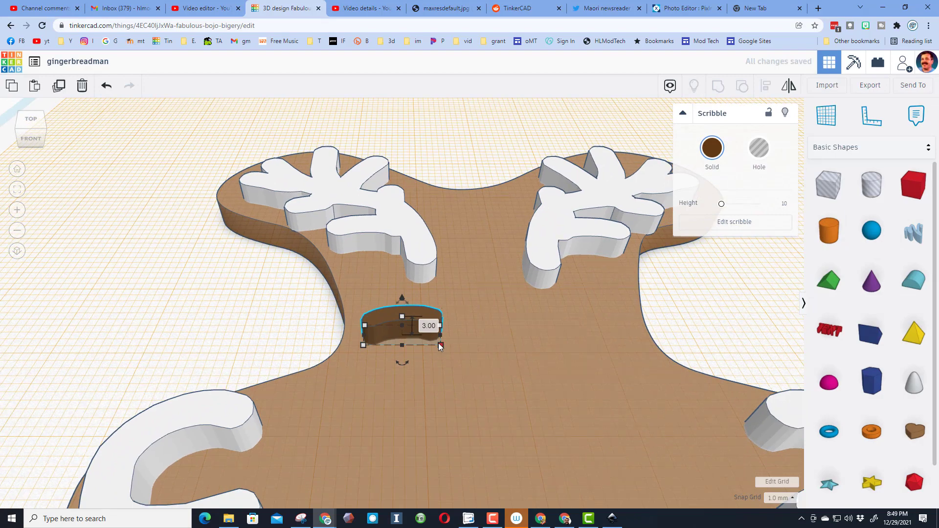
{"action": "left_click_drag", "start_coordinate": [439, 345], "coordinate": [448, 336]}
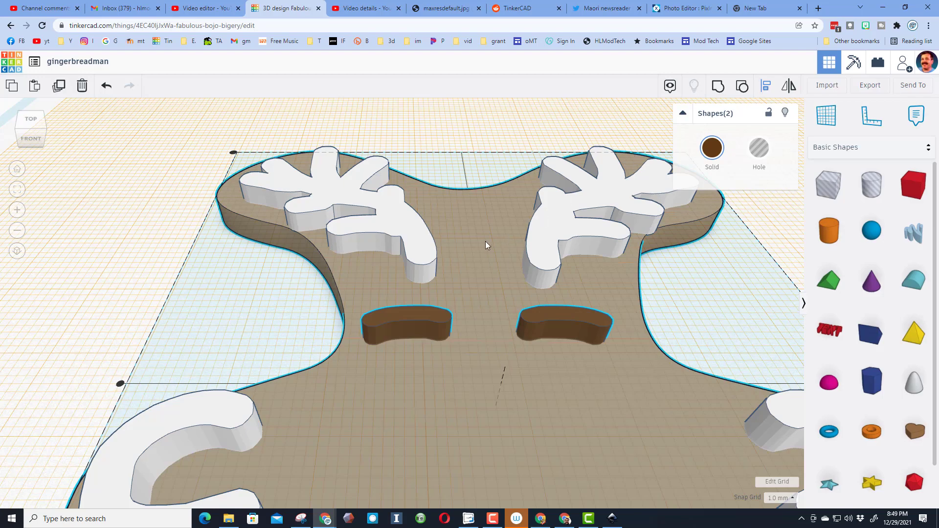
Zoom the view while placing the duplicated, mirrored second eyebrow.
{"action": "scroll", "scroll_direction": "down", "scroll_amount": 3}
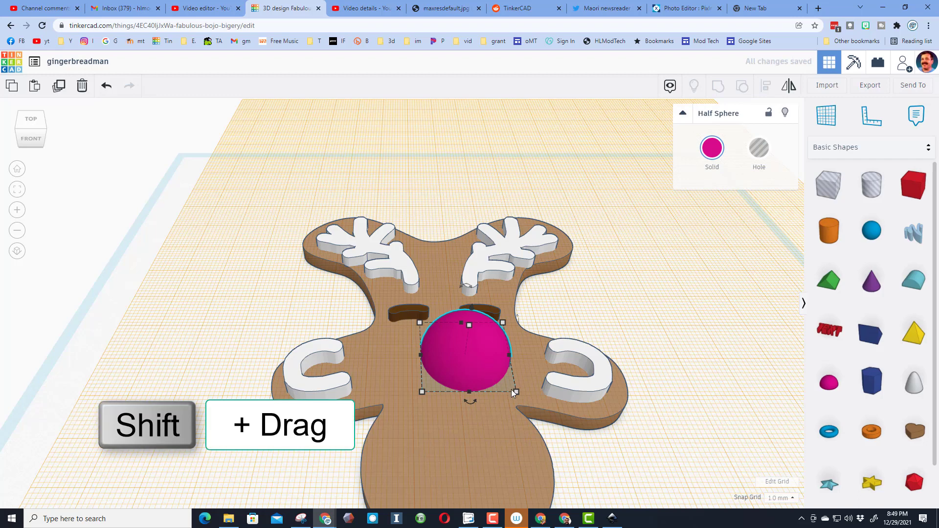
Scale the white half-sphere eye, duplicate it, colour the smaller copy black and centre it as a pupil.
{"action": "left_click_drag", "start_coordinate": [514, 392], "coordinate": [446, 344]}
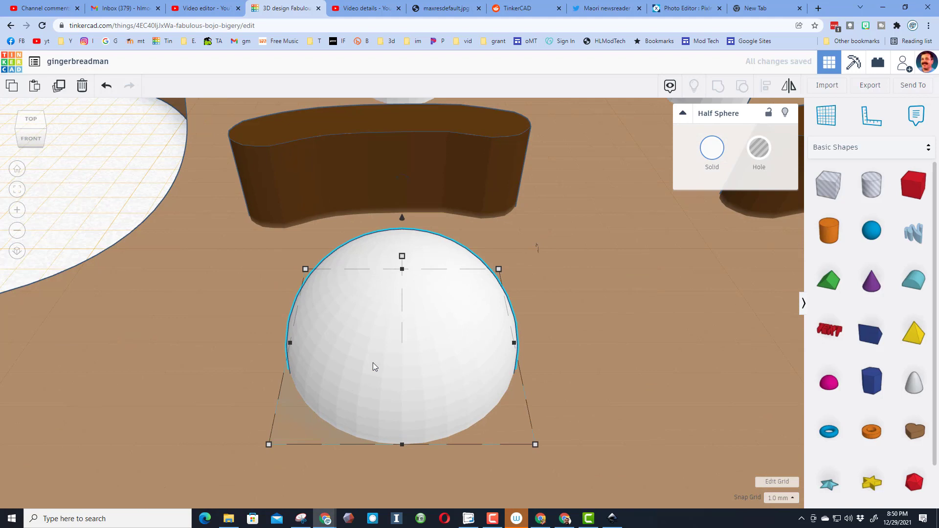
{"action": "key", "text": "ctrl+d"}
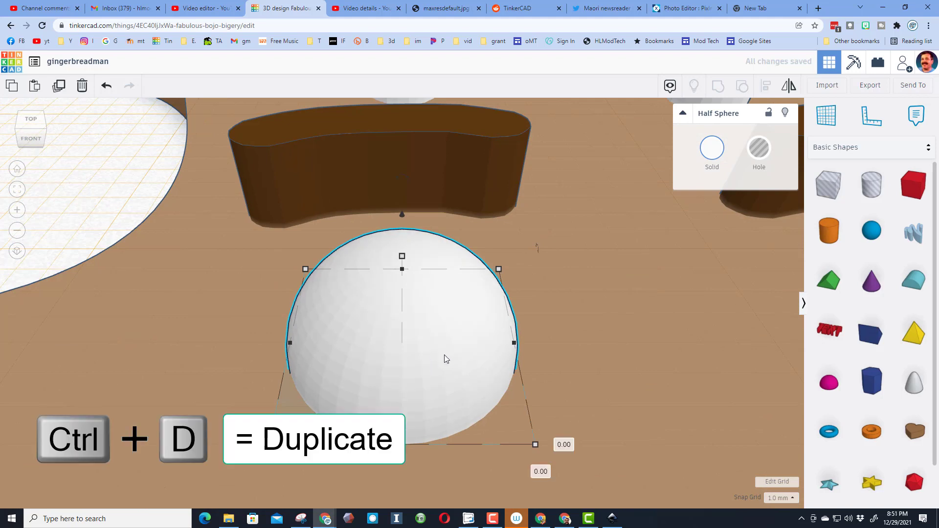
{"action": "key", "text": "ctrl+d"}
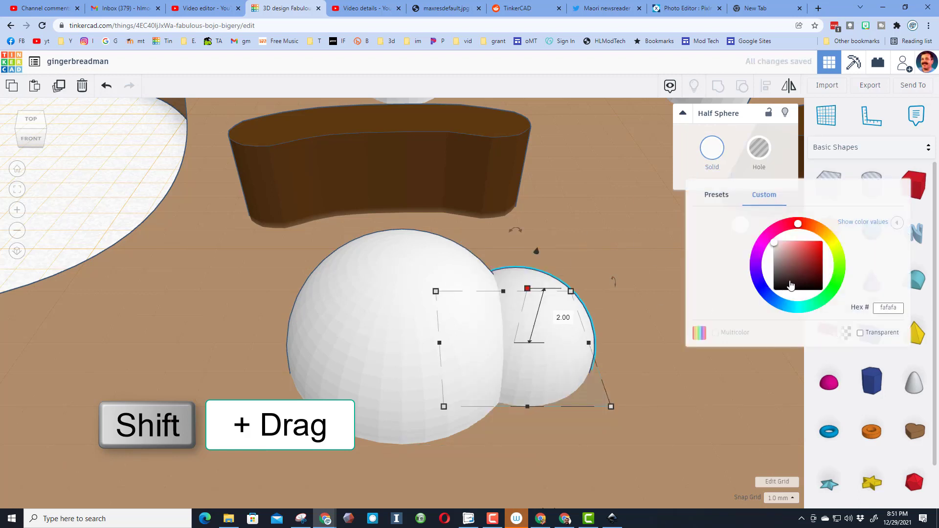
{"action": "left_click", "coordinate": [715, 194]}
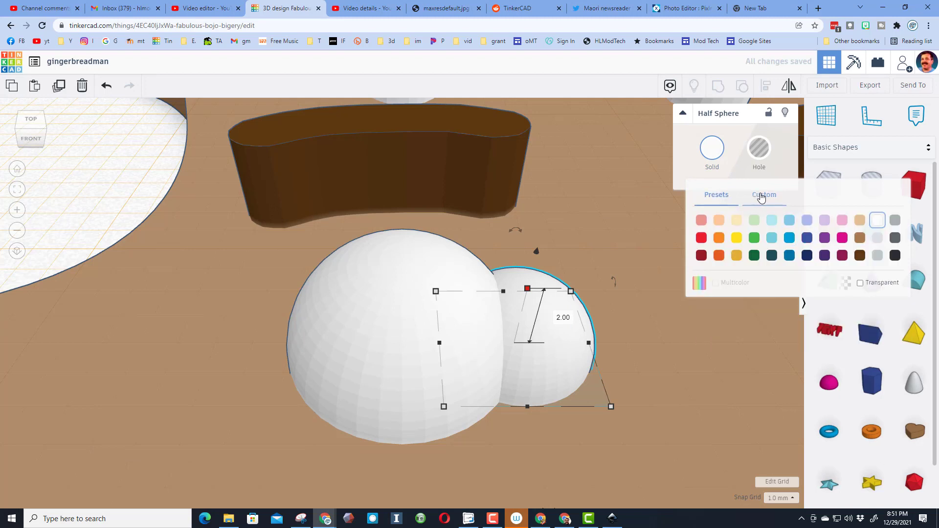
{"action": "left_click", "coordinate": [764, 195]}
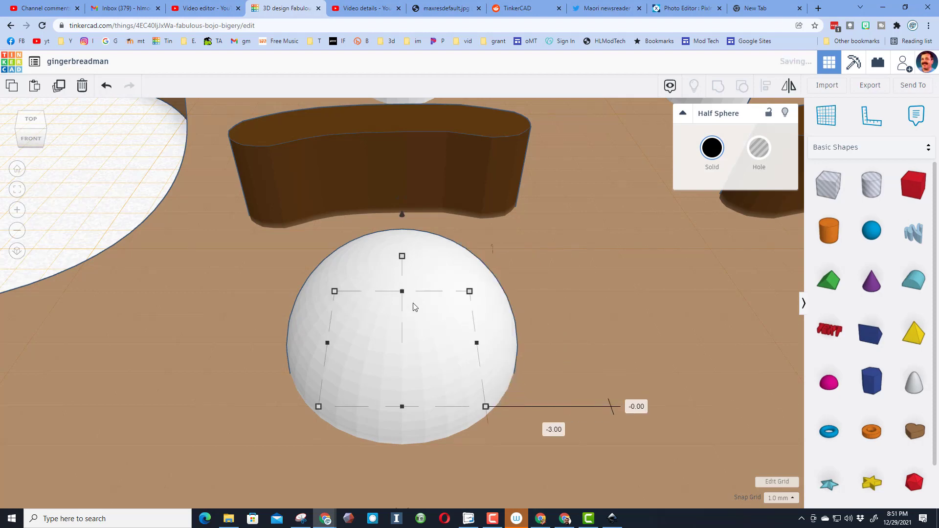
{"action": "left_click_drag", "start_coordinate": [400, 255], "coordinate": [400, 220]}
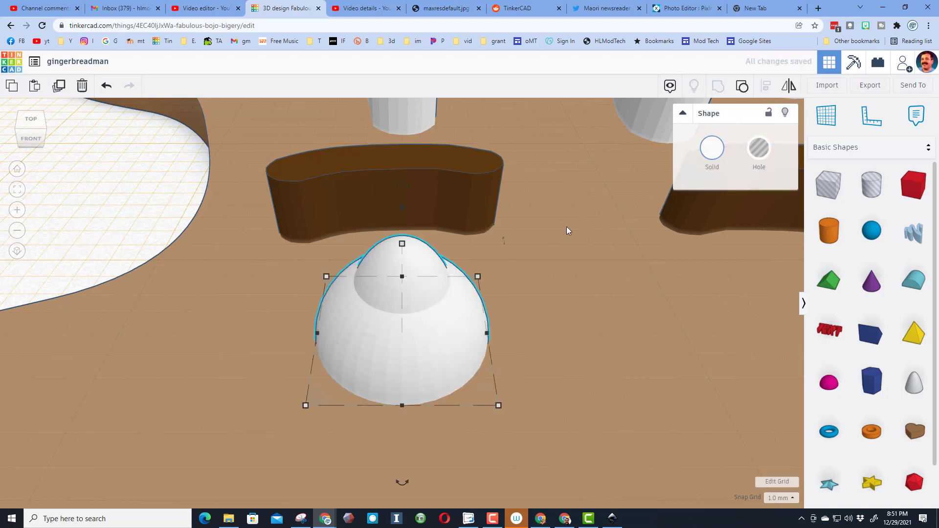
Set the grouped eye to Multicolor and Alt-drag a second eye under the right eyebrow.
{"action": "left_click", "coordinate": [711, 148]}
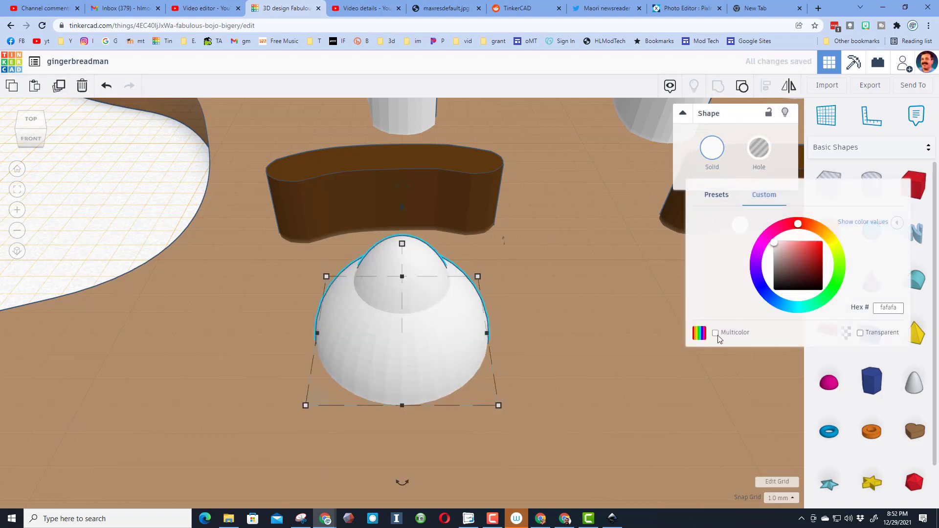
{"action": "left_click", "coordinate": [713, 333]}
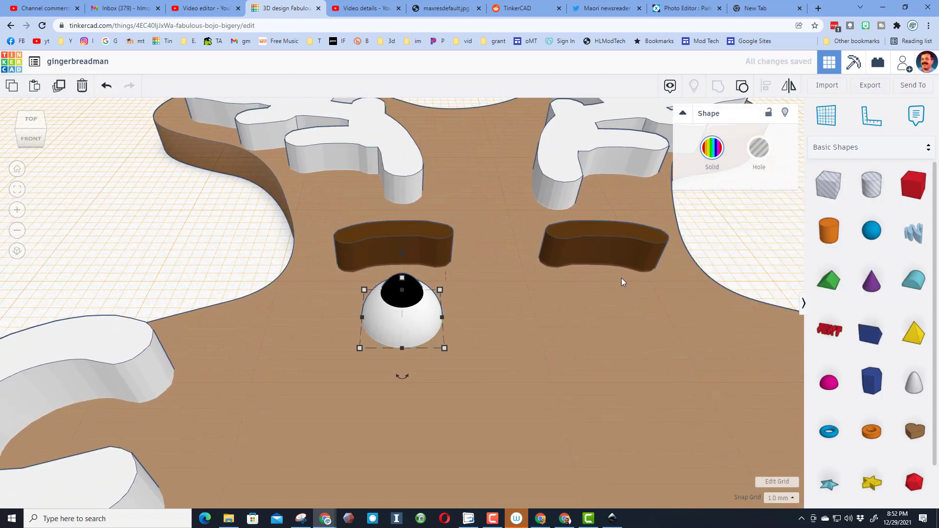
{"action": "left_click_drag", "start_coordinate": [401, 314], "coordinate": [683, 311]}
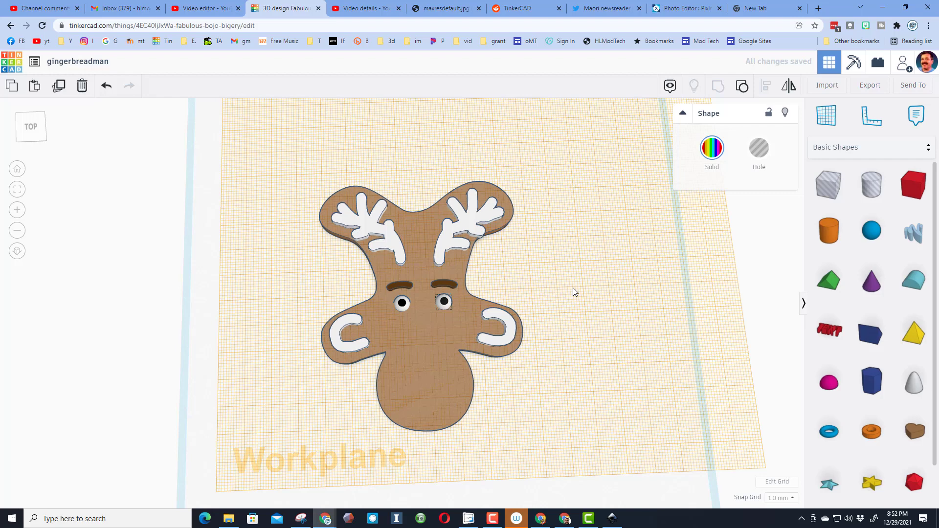
{"action": "left_click", "coordinate": [443, 302]}
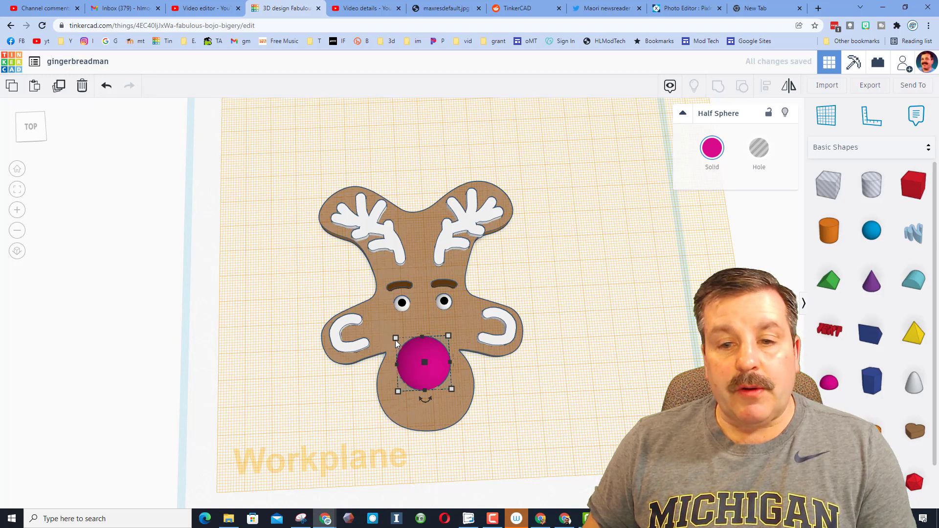
Shrink the half sphere to 12 x 12 mm and centre it on the face.
{"action": "left_click_drag", "start_coordinate": [423, 361], "coordinate": [434, 373]}
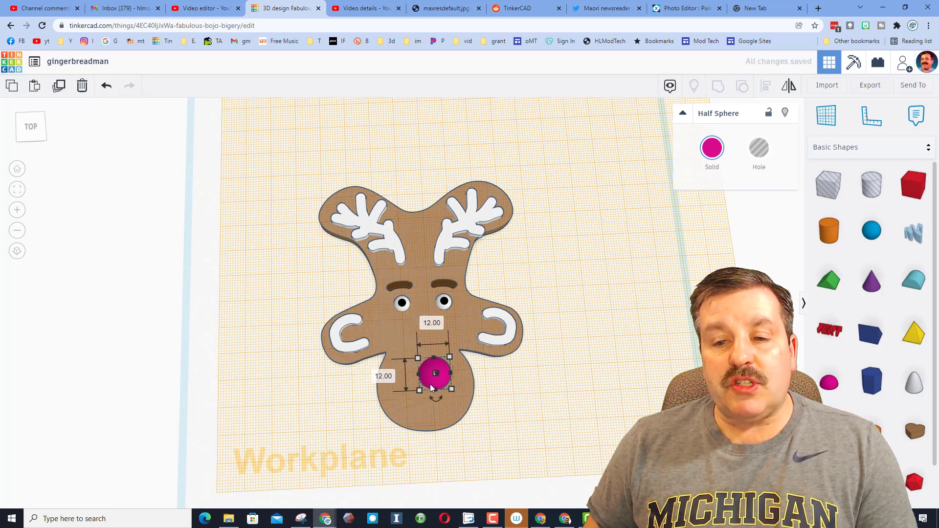
{"action": "left_click_drag", "start_coordinate": [436, 372], "coordinate": [425, 368]}
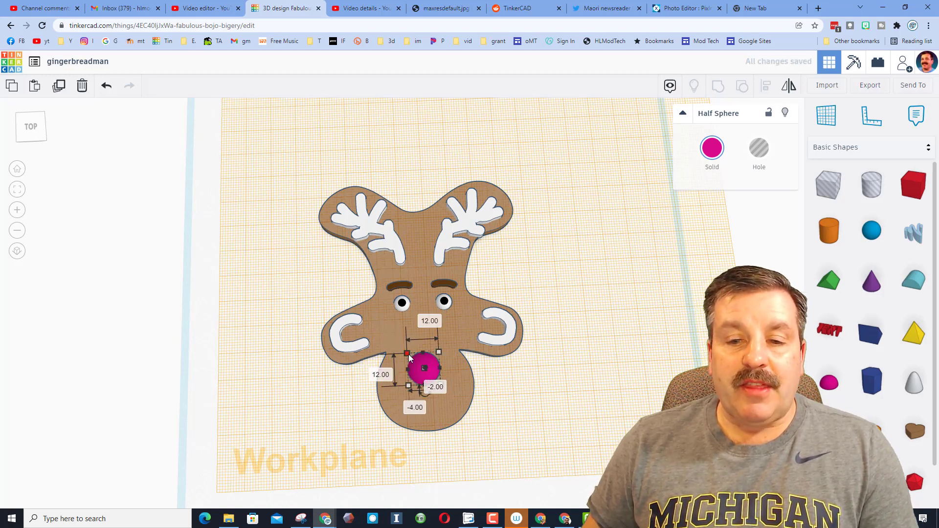
{"action": "left_click_drag", "start_coordinate": [426, 368], "coordinate": [422, 365]}
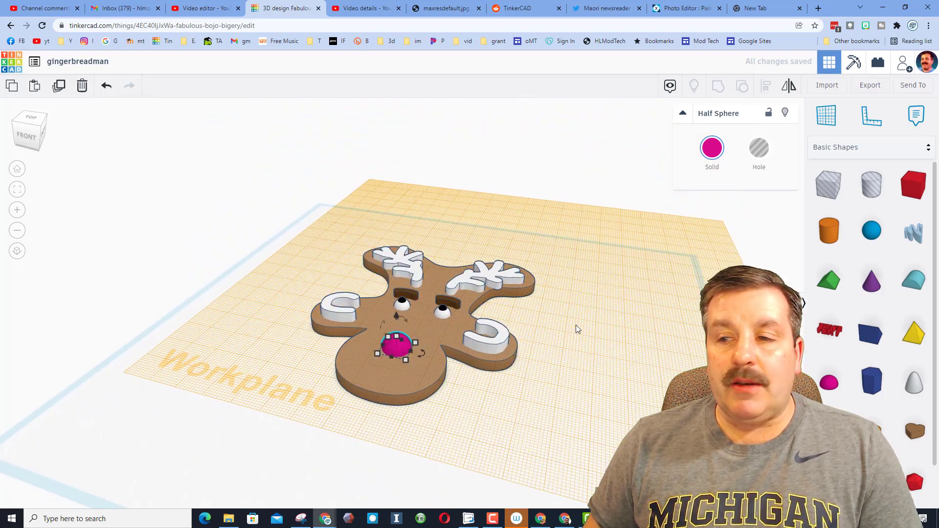
{"action": "left_click", "coordinate": [711, 148]}
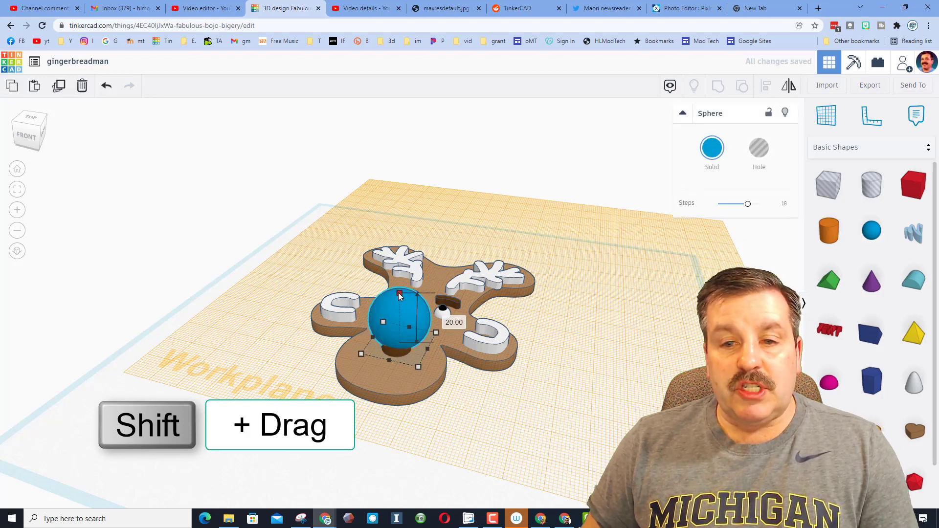
Shrink the sphere to about 10 mm, colour it red on the brown base and resize it about its centre.
{"action": "left_click_drag", "start_coordinate": [399, 293], "coordinate": [399, 321]}
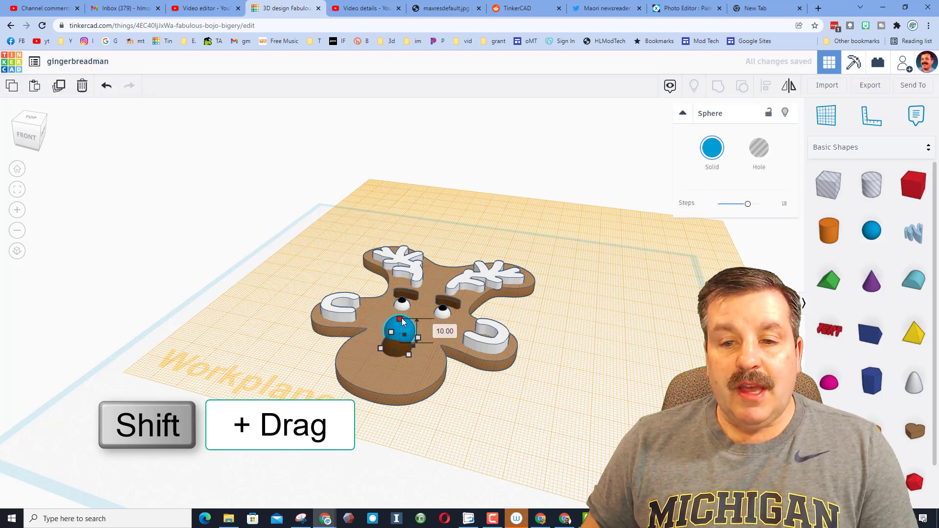
{"action": "left_click", "coordinate": [711, 148]}
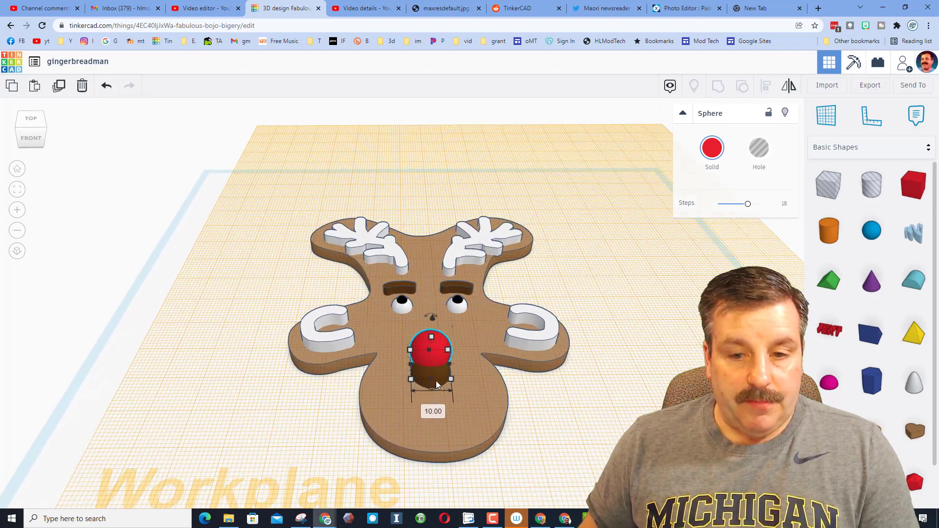
{"action": "left_click", "coordinate": [766, 86]}
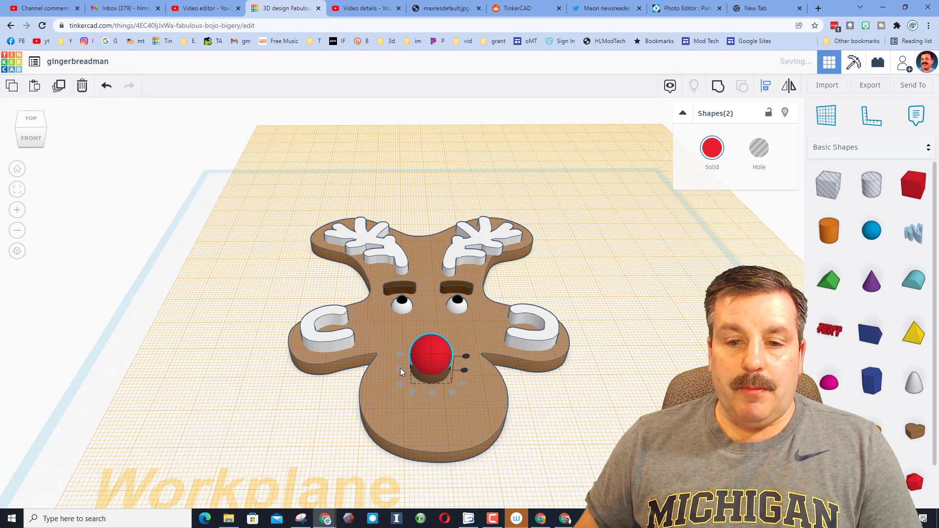
{"action": "left_click", "coordinate": [430, 356]}
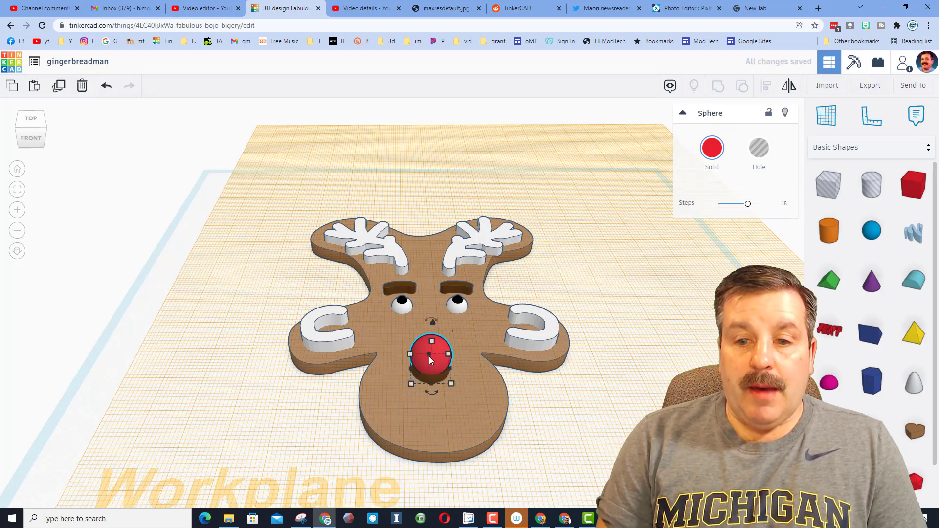
{"action": "left_click_drag", "start_coordinate": [430, 356], "coordinate": [430, 342]}
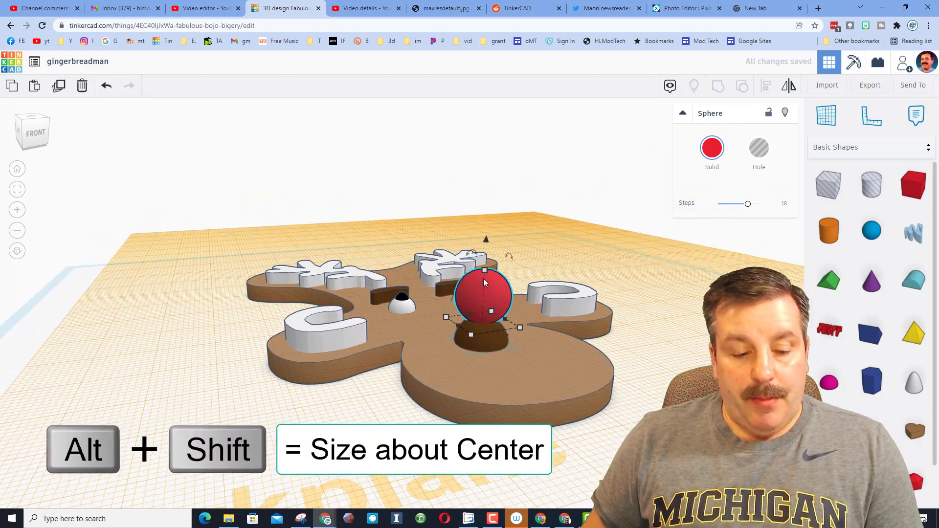
{"action": "left_click_drag", "start_coordinate": [519, 327], "coordinate": [490, 306]}
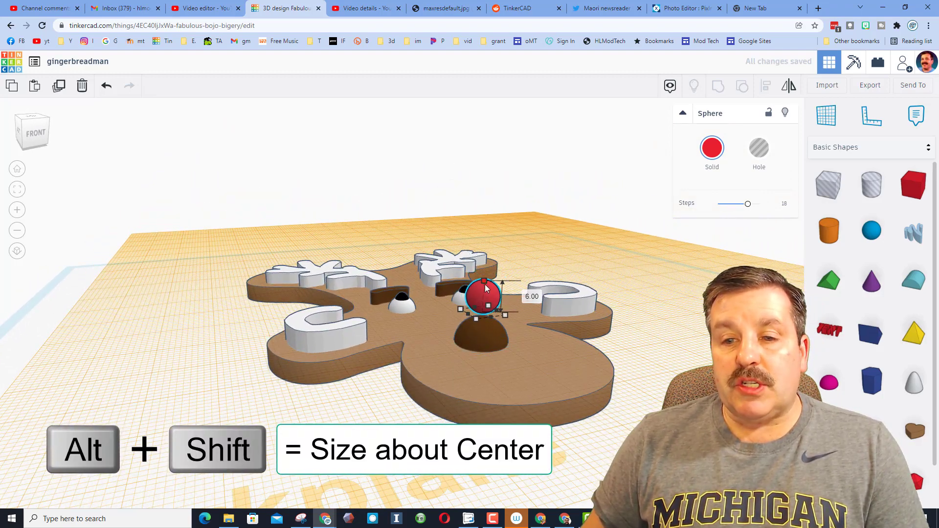
{"action": "key", "text": "down"}
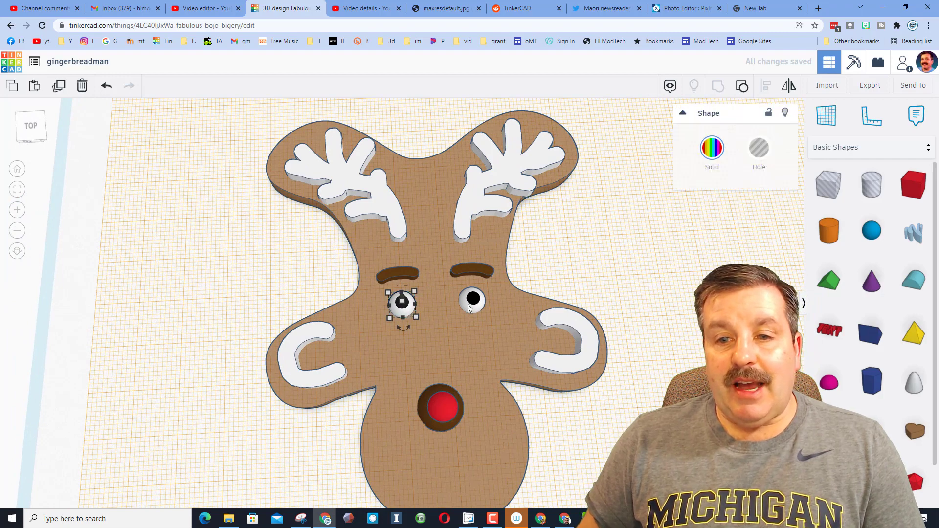
Drop a Scribble shape onto the workplane to start a new freehand sketch.
{"action": "left_click", "coordinate": [471, 297]}
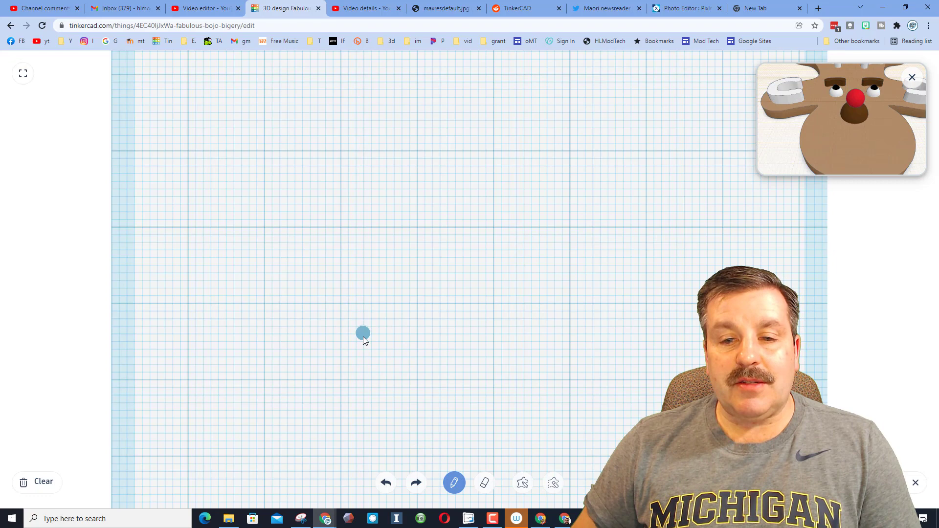
Sketch a U-shaped scribble smile below the nose and colour it brown like the body.
{"action": "left_click_drag", "start_coordinate": [364, 333], "coordinate": [507, 315]}
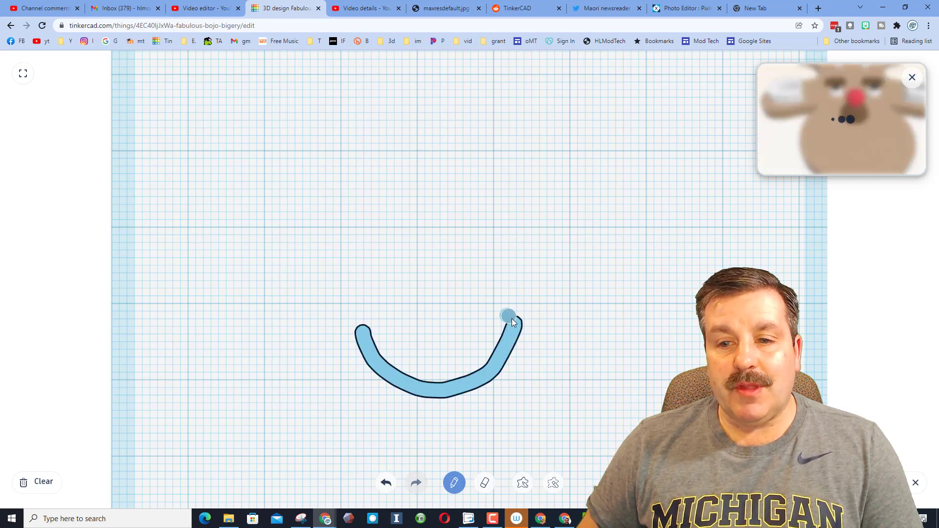
{"action": "left_click_drag", "start_coordinate": [507, 315], "coordinate": [358, 317]}
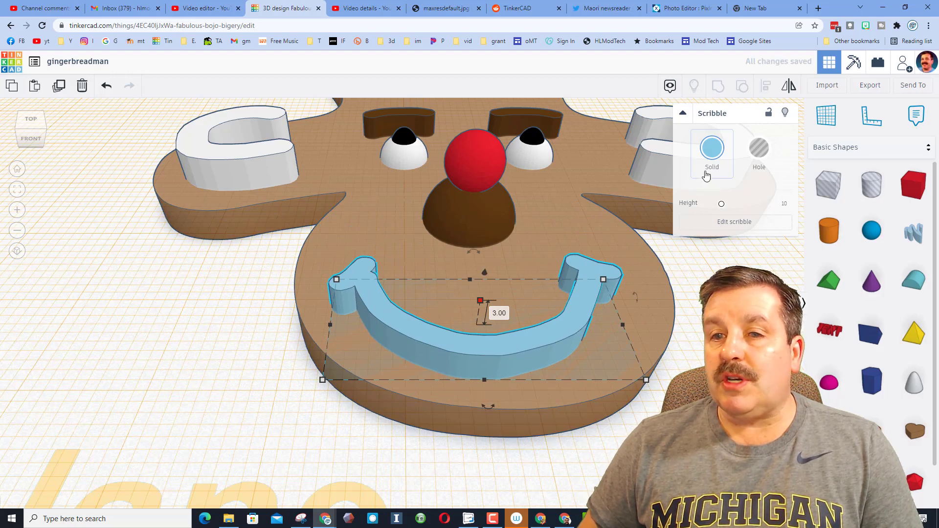
{"action": "left_click", "coordinate": [711, 147]}
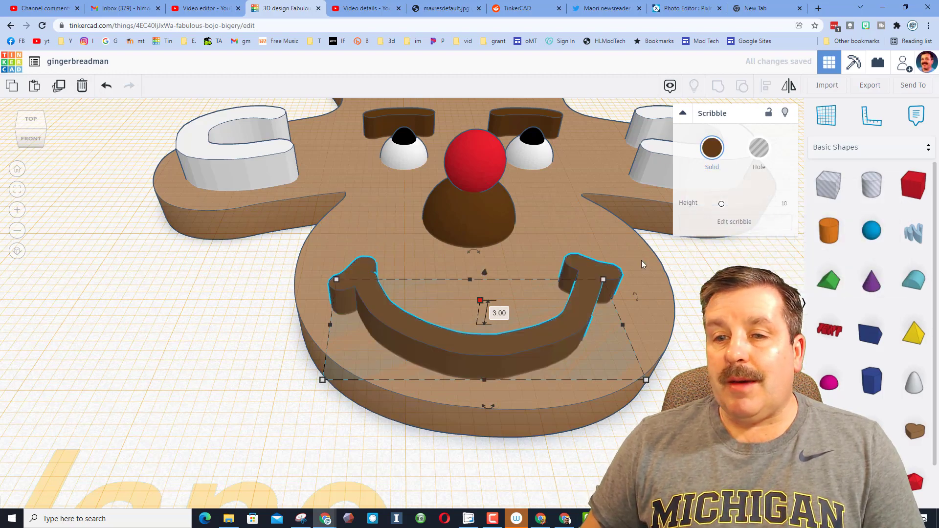